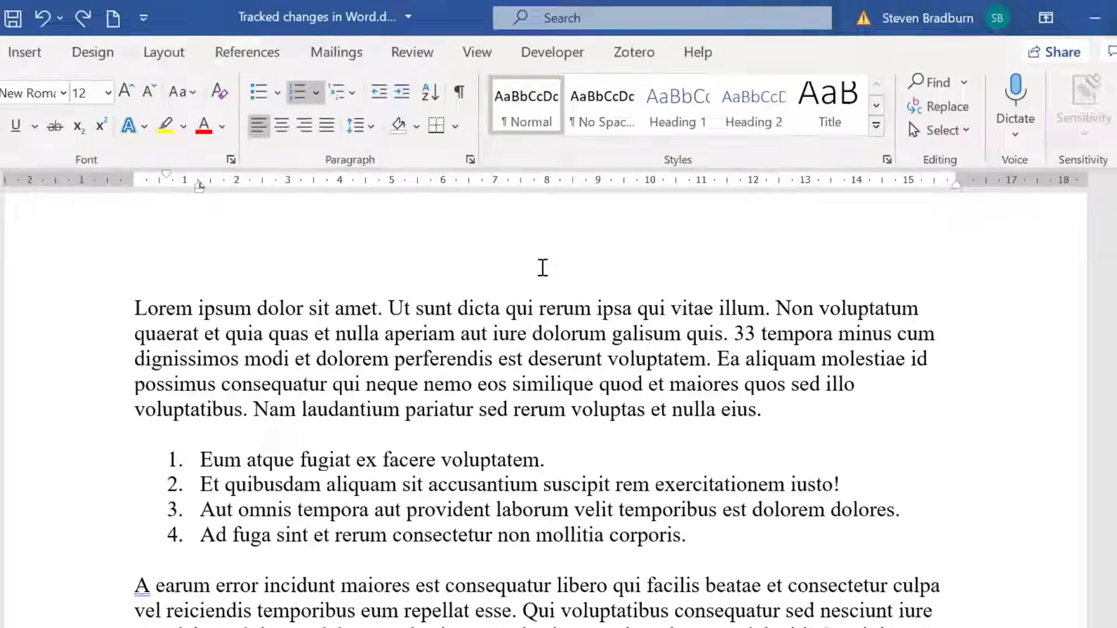
Step: Turn on Track Changes so deleting 'Lorem ipsum dolor sit amet.' is tracked
click(411, 52)
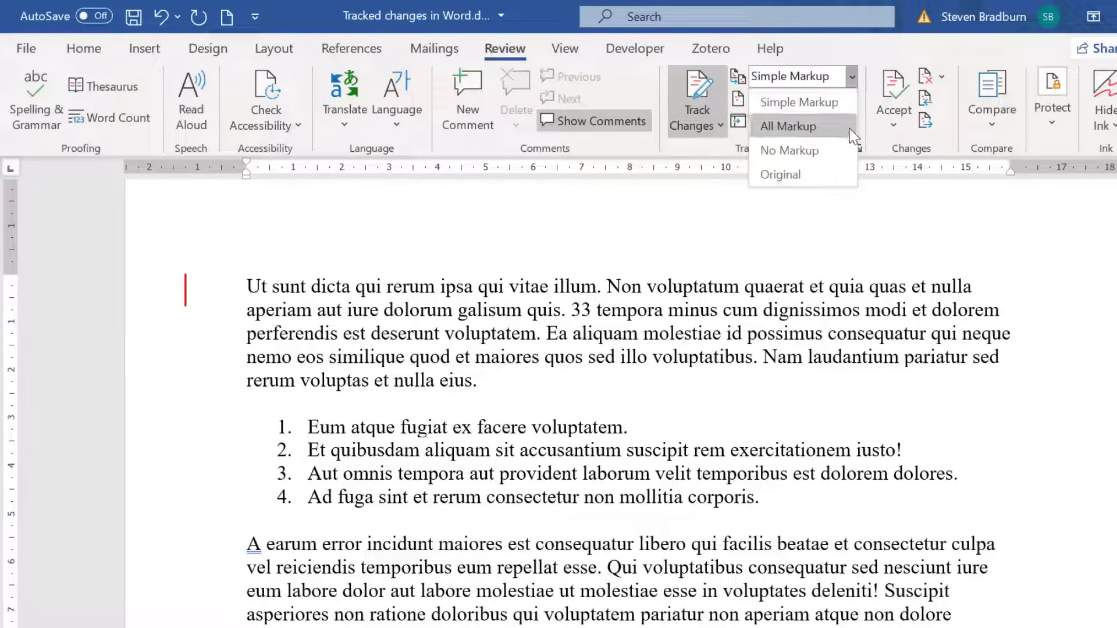
Step: Switch the review display to All Markup and italicise list item 1
click(788, 126)
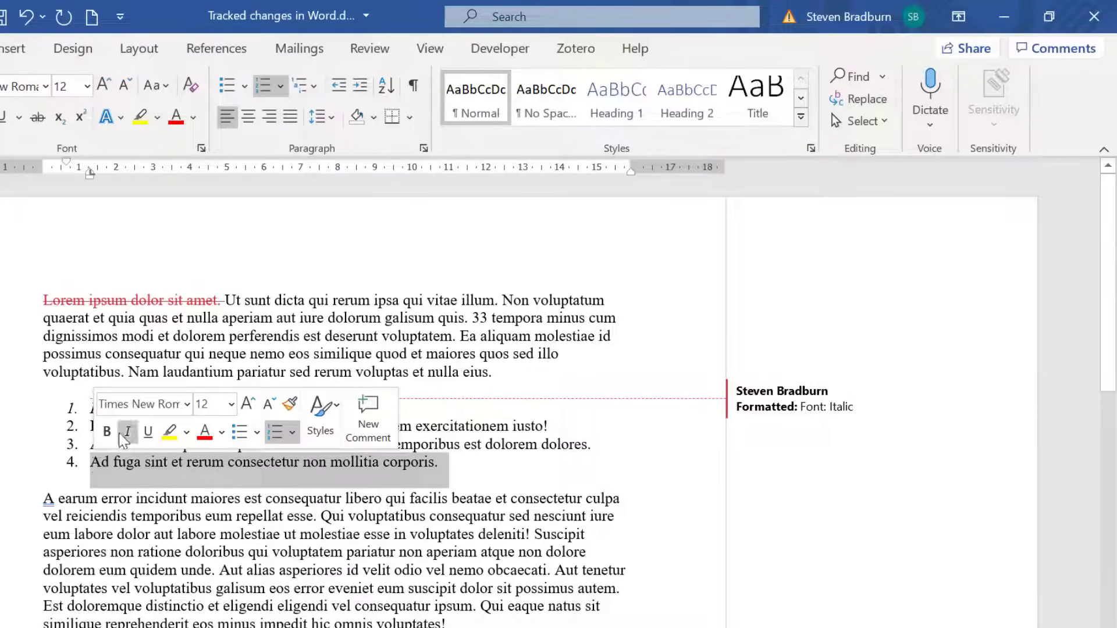
Step: Add the comment 'Suggest to adjust this' to list item 4
click(370, 48)
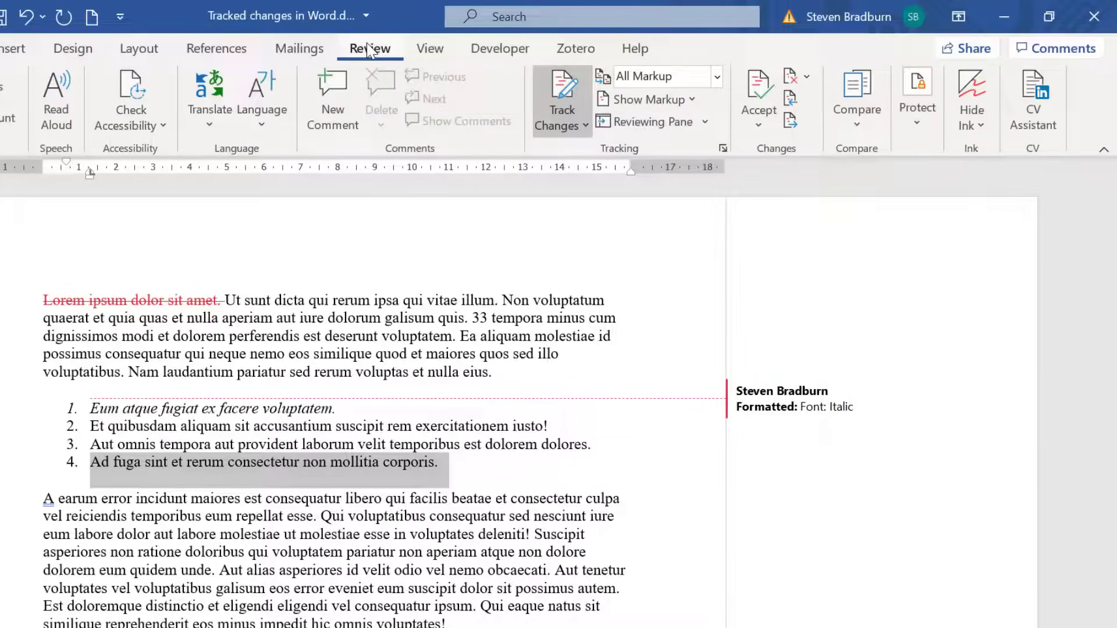
click(331, 99)
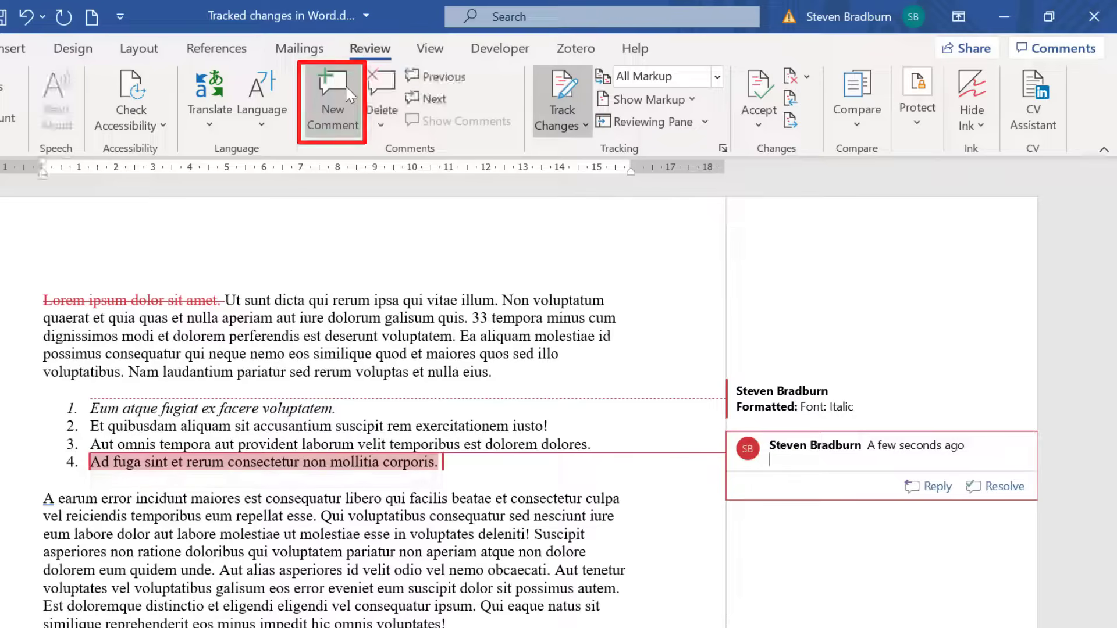
text(Suggest to adjust this)
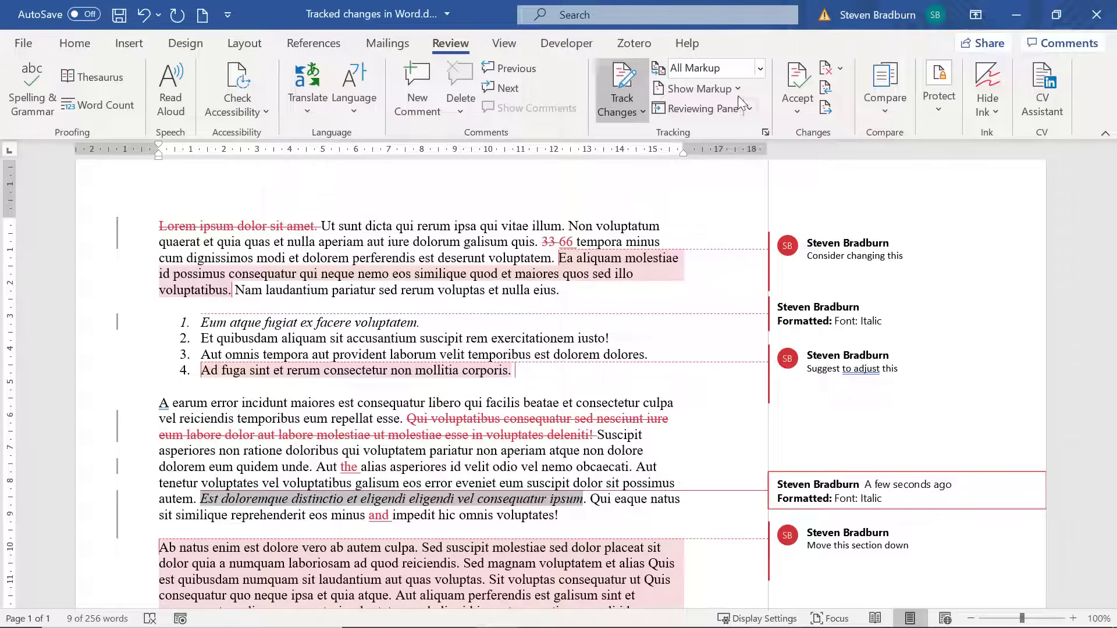
Step: Toggle Formatting in the Show Markup options for a simplified view
click(704, 88)
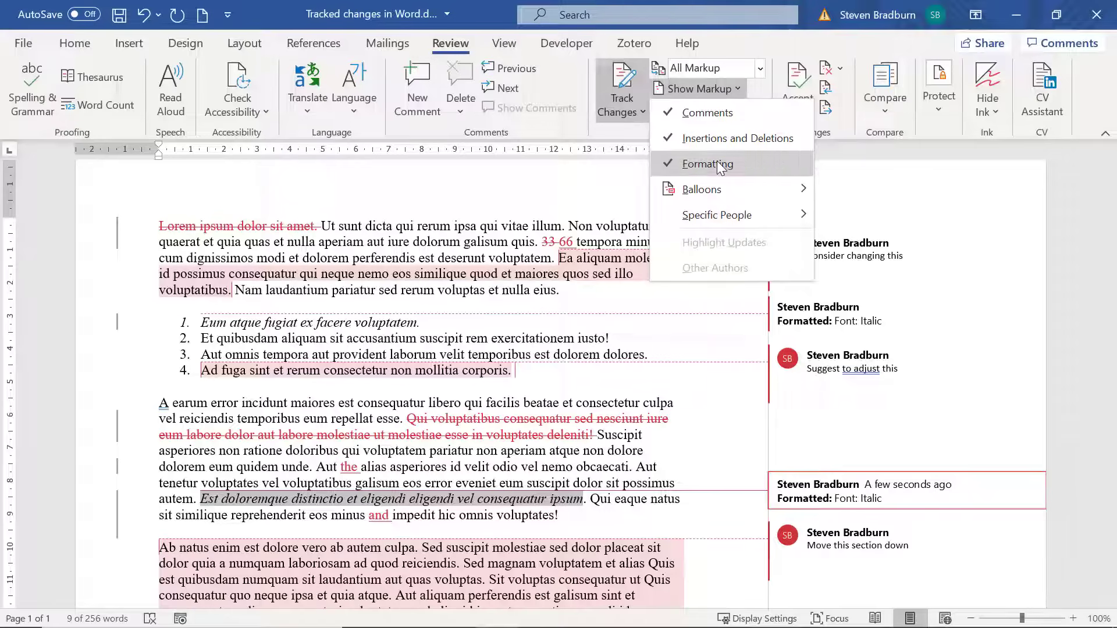
click(707, 163)
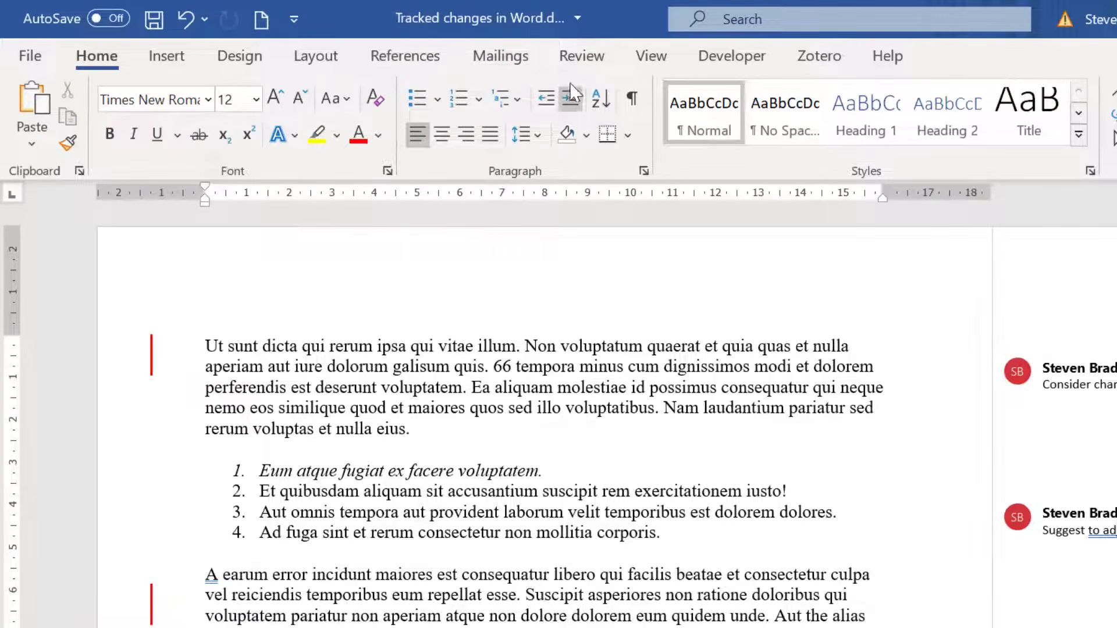
Step: Switch Display for Review back to All Markup
click(582, 56)
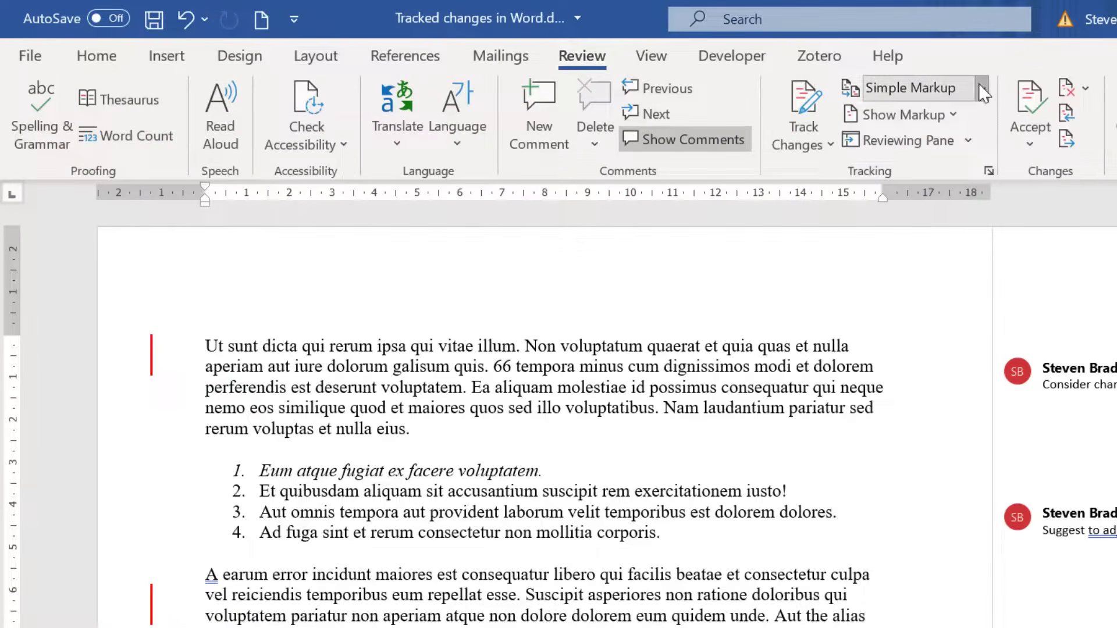
click(919, 87)
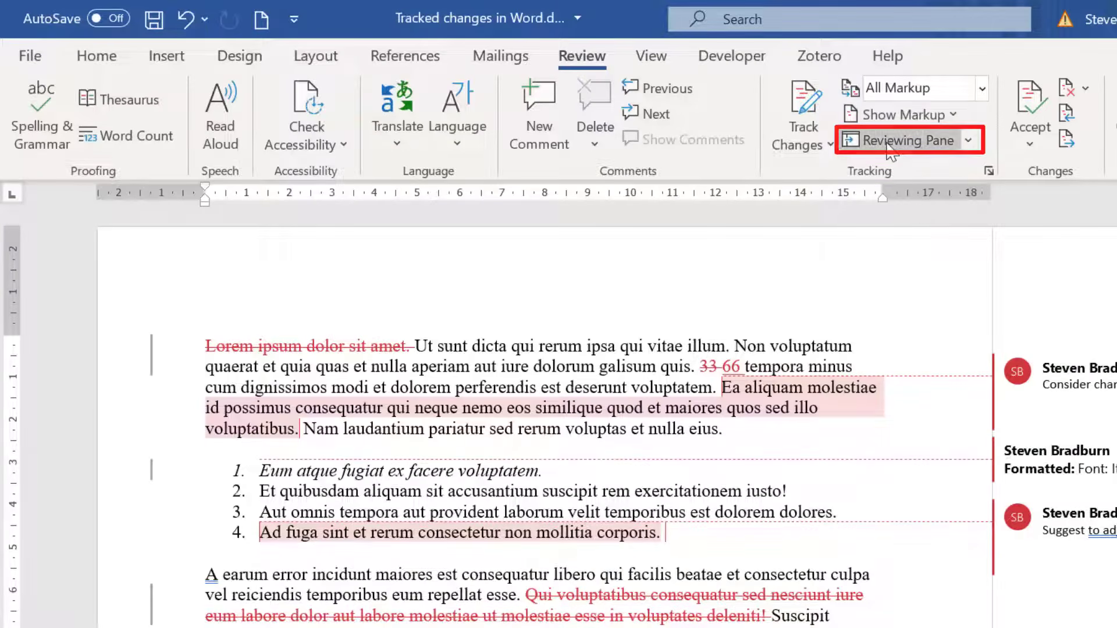
Step: Open the vertical Reviewing Pane listing all 11 revisions
click(904, 140)
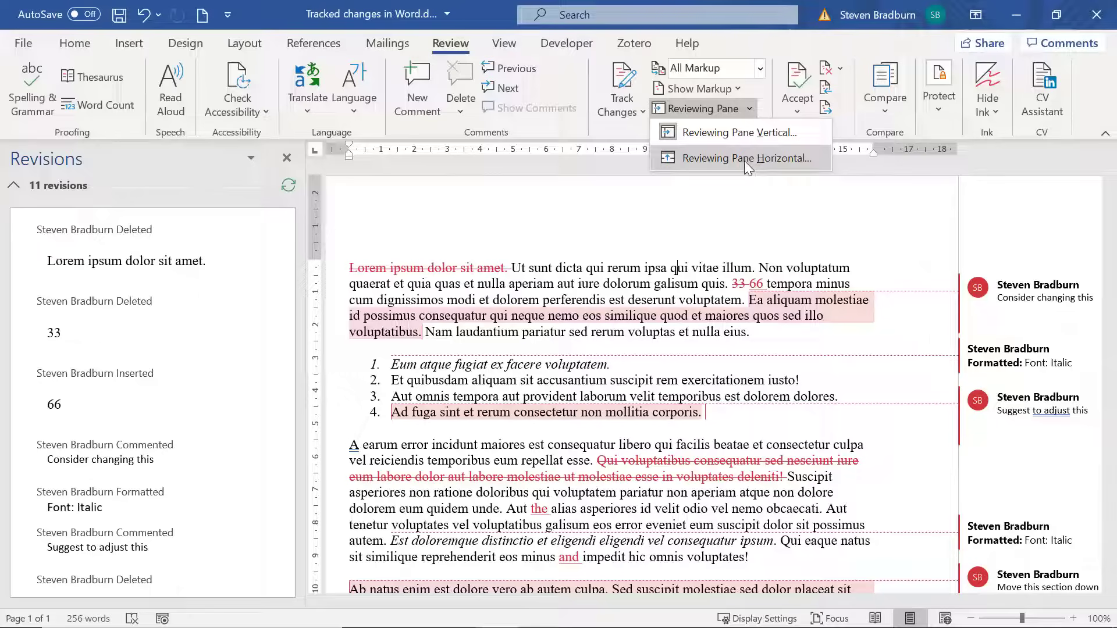
mouse_move(743, 177)
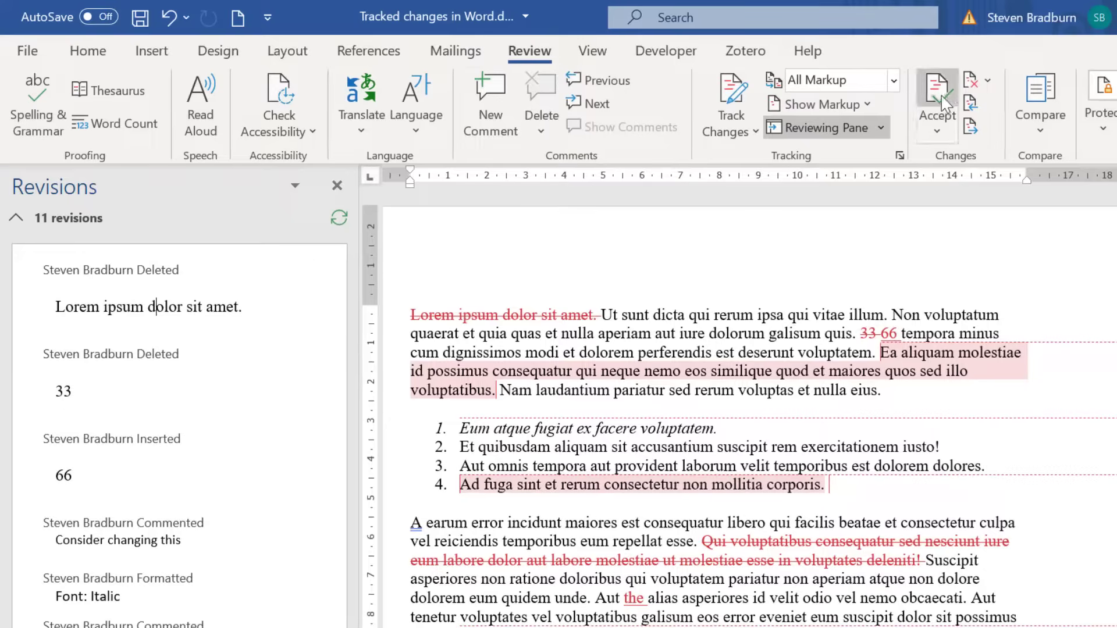
Step: Accept the opening-sentence deletion and reject the inserted '66'
click(936, 95)
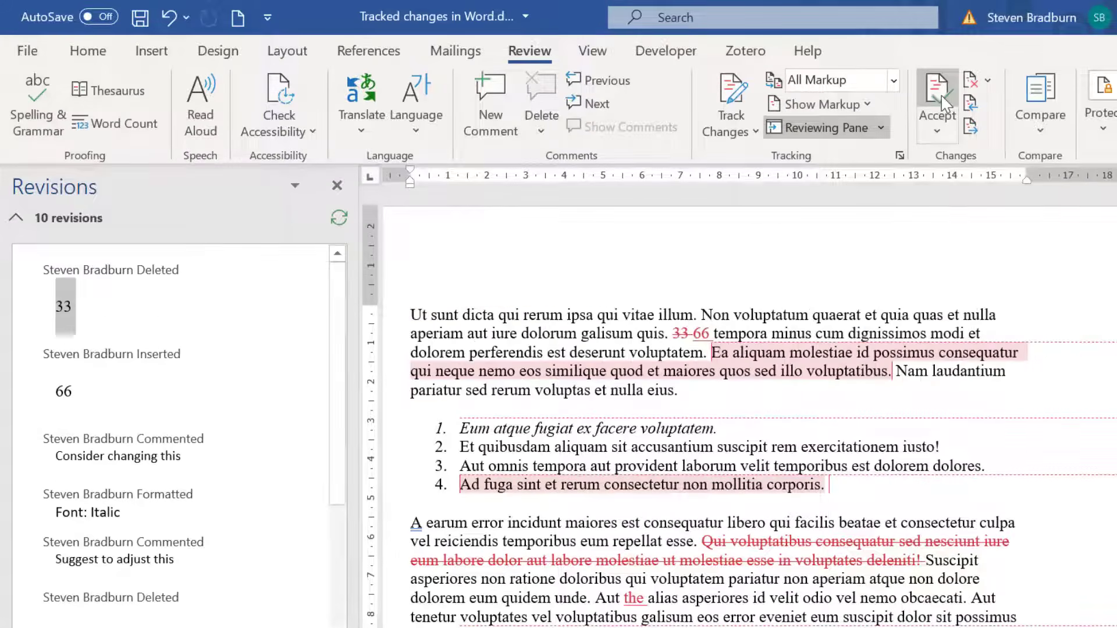
mouse_move(873, 165)
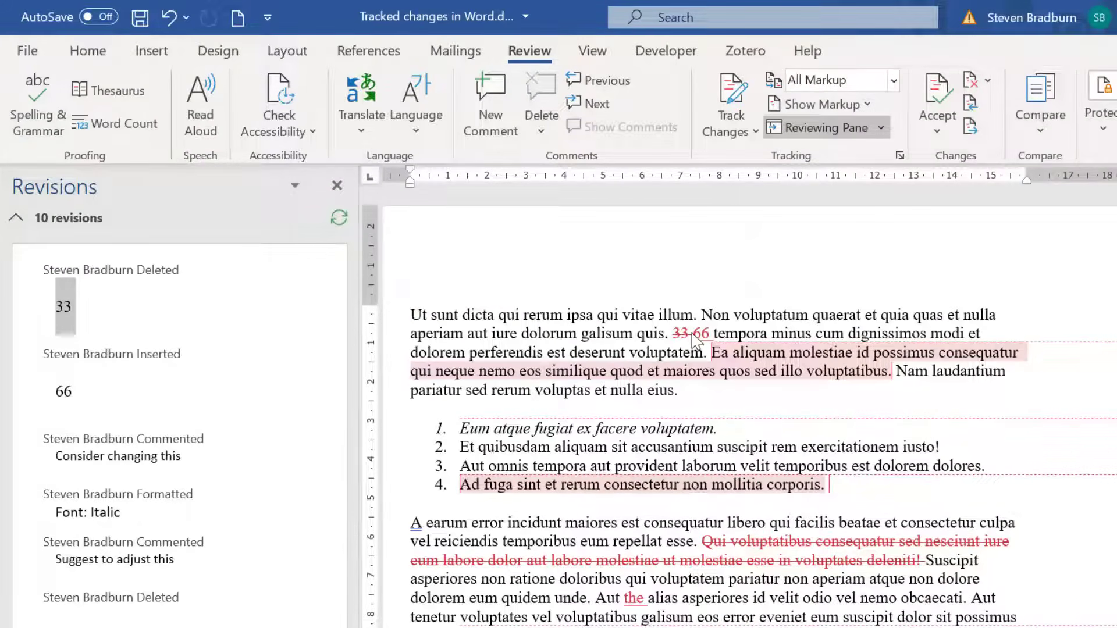
right_click(695, 340)
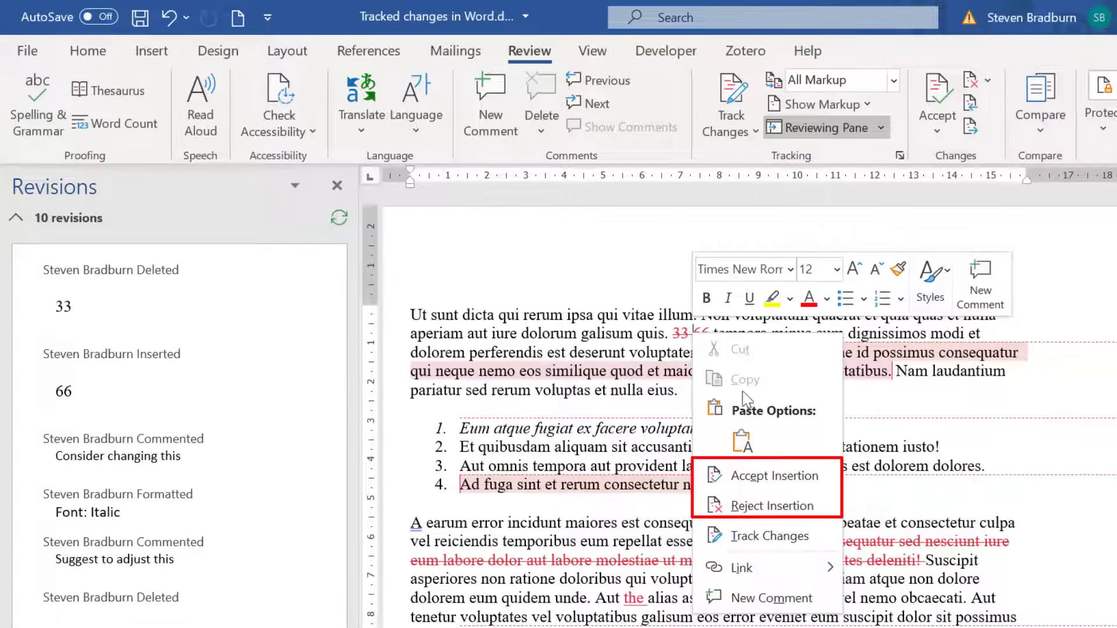
mouse_move(772, 505)
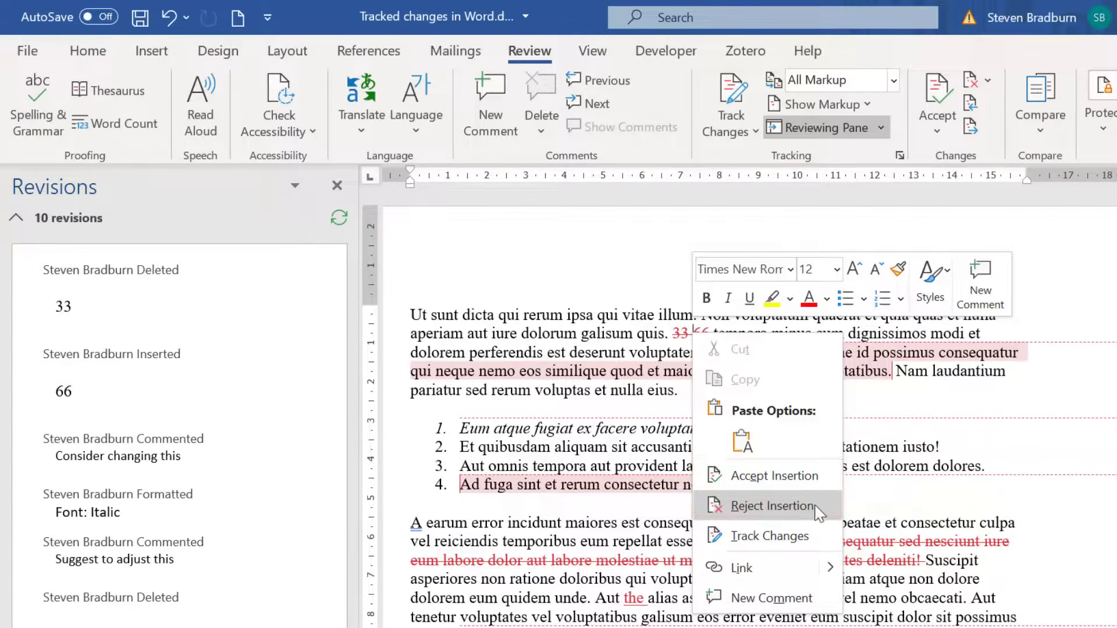
click(772, 505)
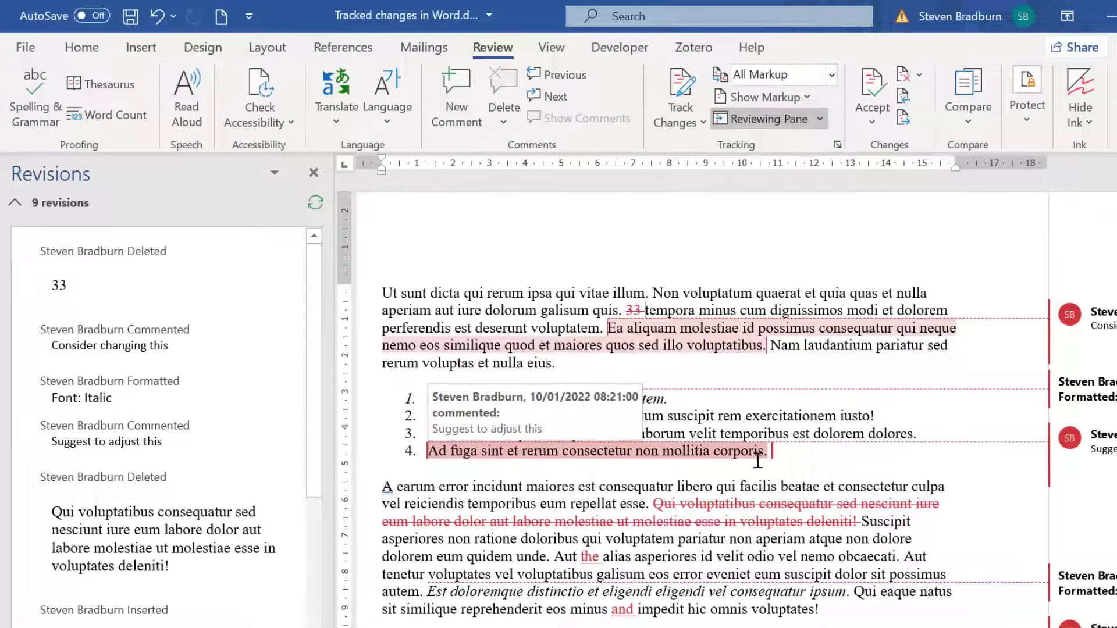
click(870, 96)
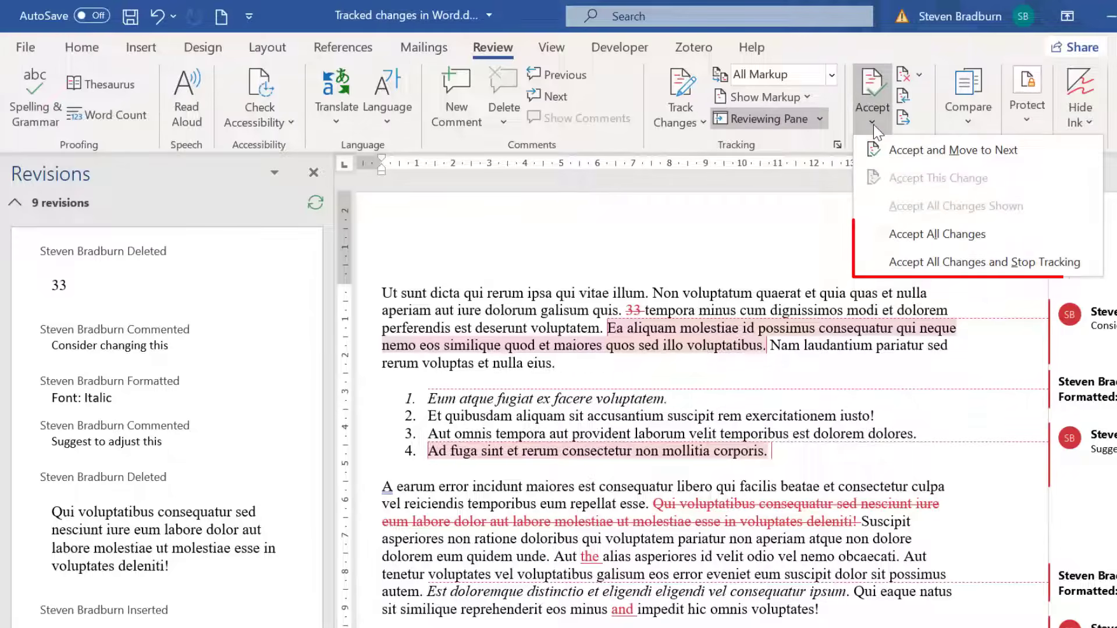
mouse_move(937, 234)
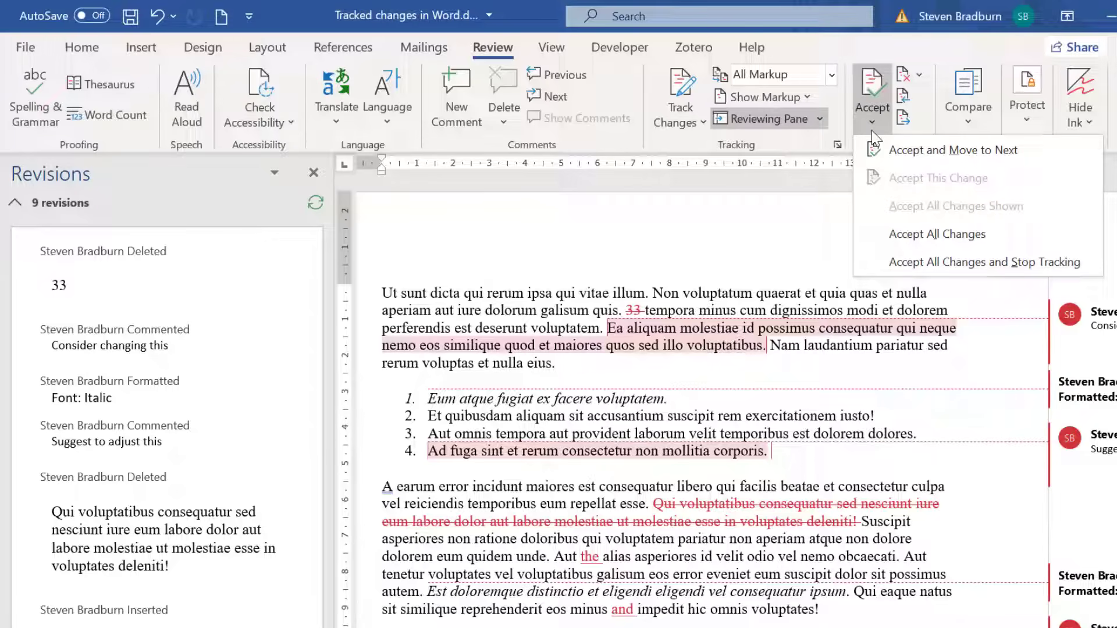
Step: Accept All Changes, leaving only the three comments
click(938, 234)
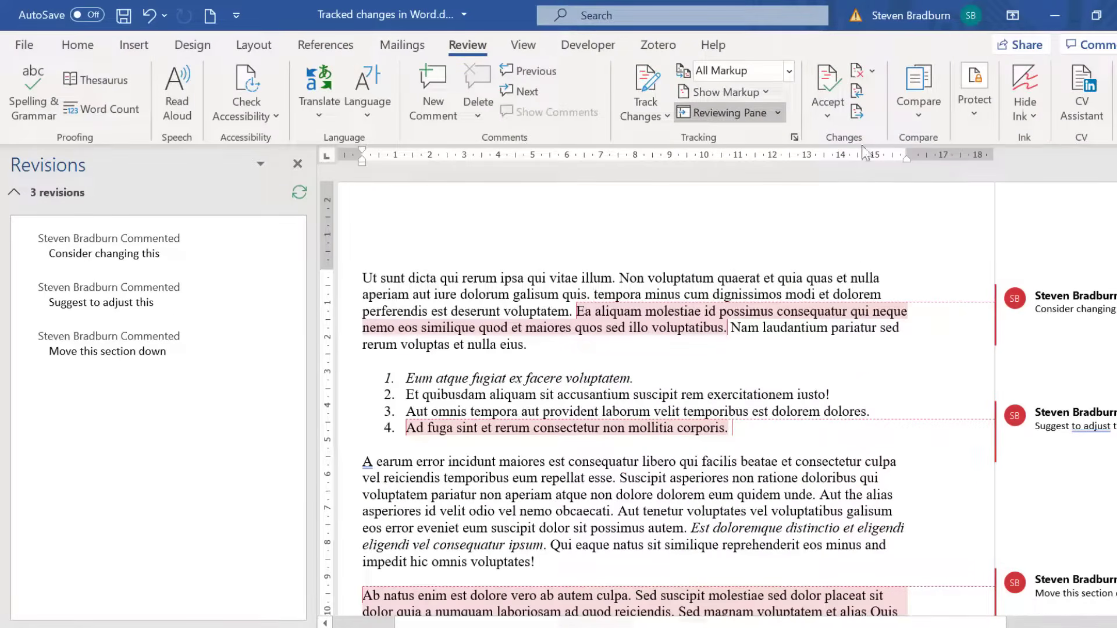
click(880, 73)
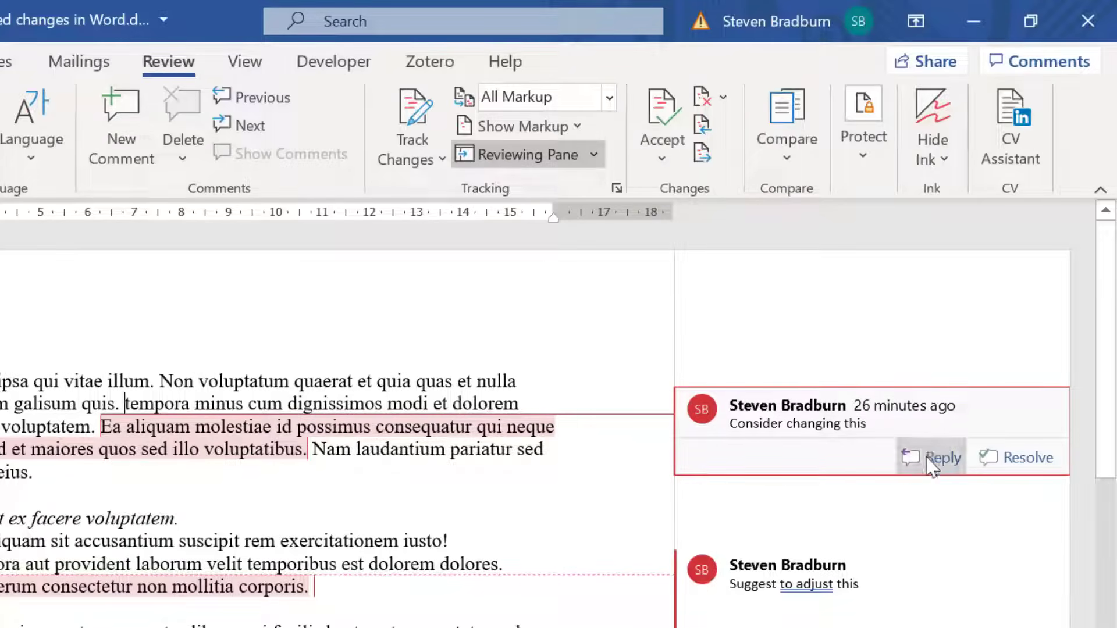
Step: Reply 'I agree. Thanks!' to the 'Consider changing this' comment
click(940, 458)
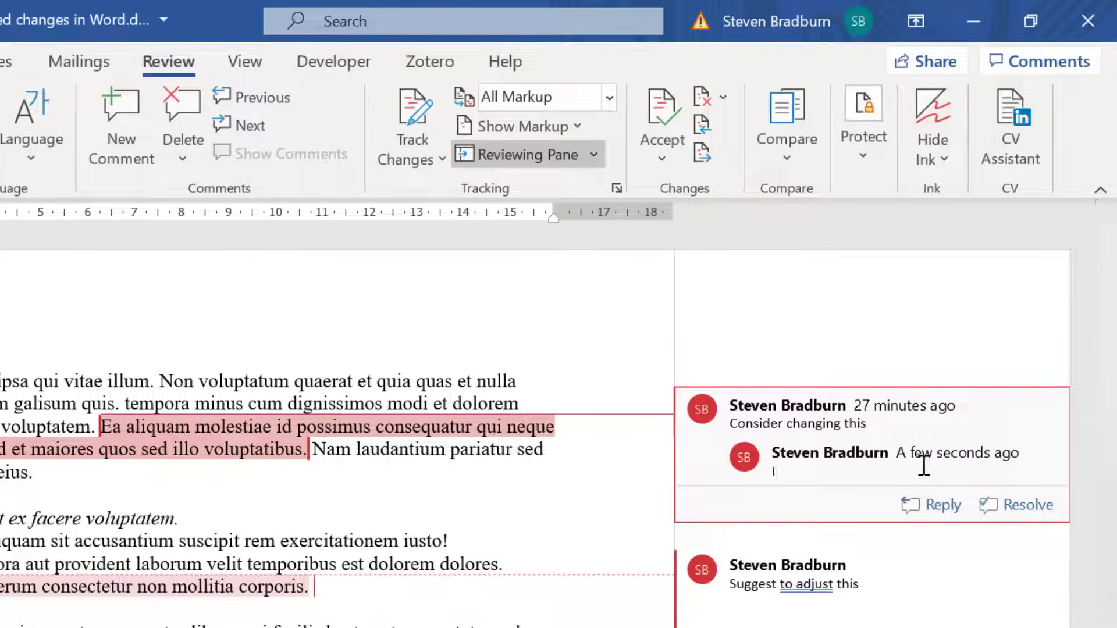
text(I agree. Thanks!)
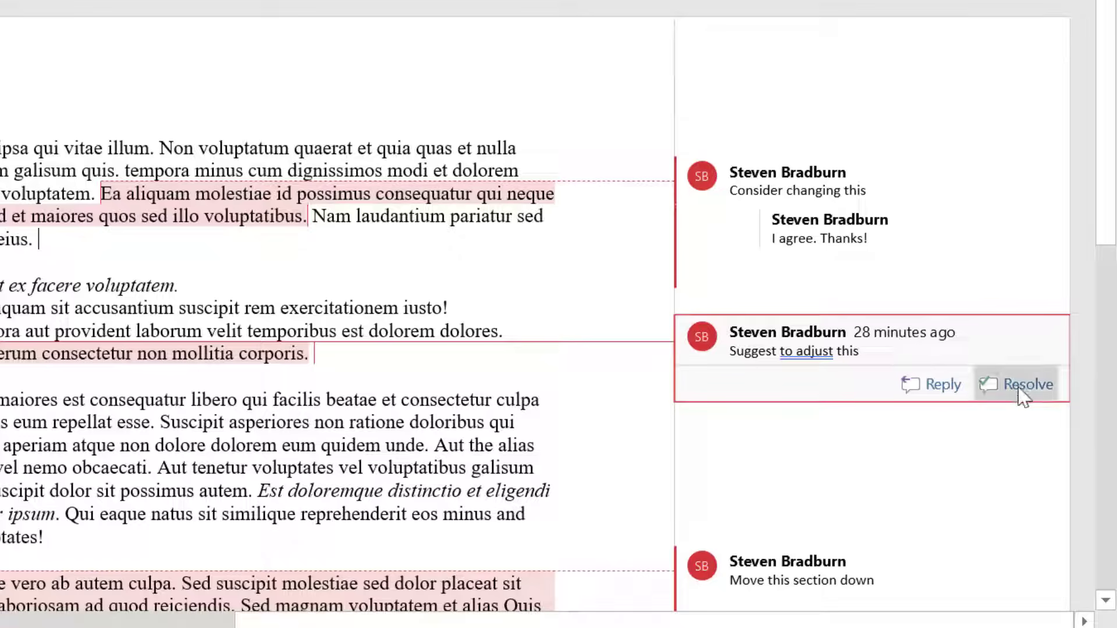
Step: Mark the 'Suggest to adjust this' comment as resolved
click(1027, 384)
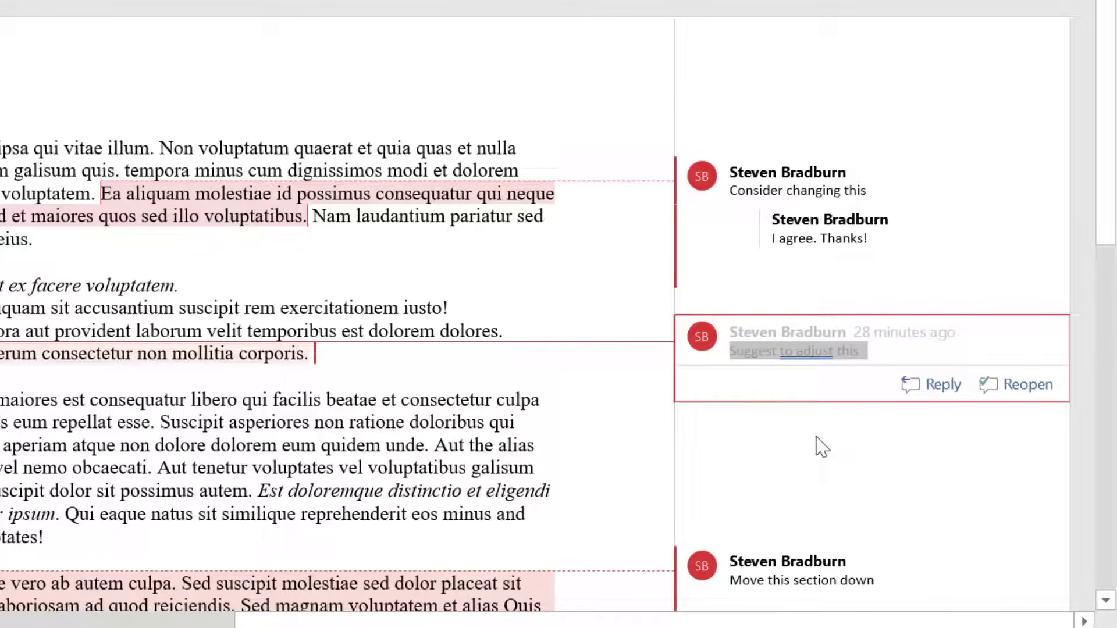
mouse_move(821, 447)
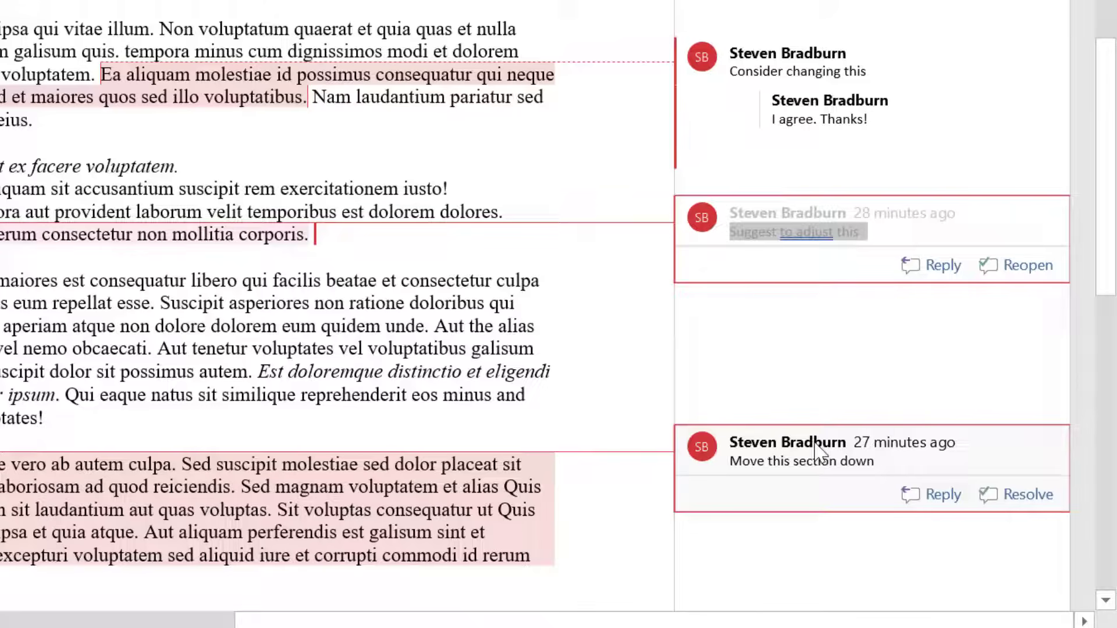
Step: Bring up the context menu for the 'Move this section down' comment
right_click(800, 461)
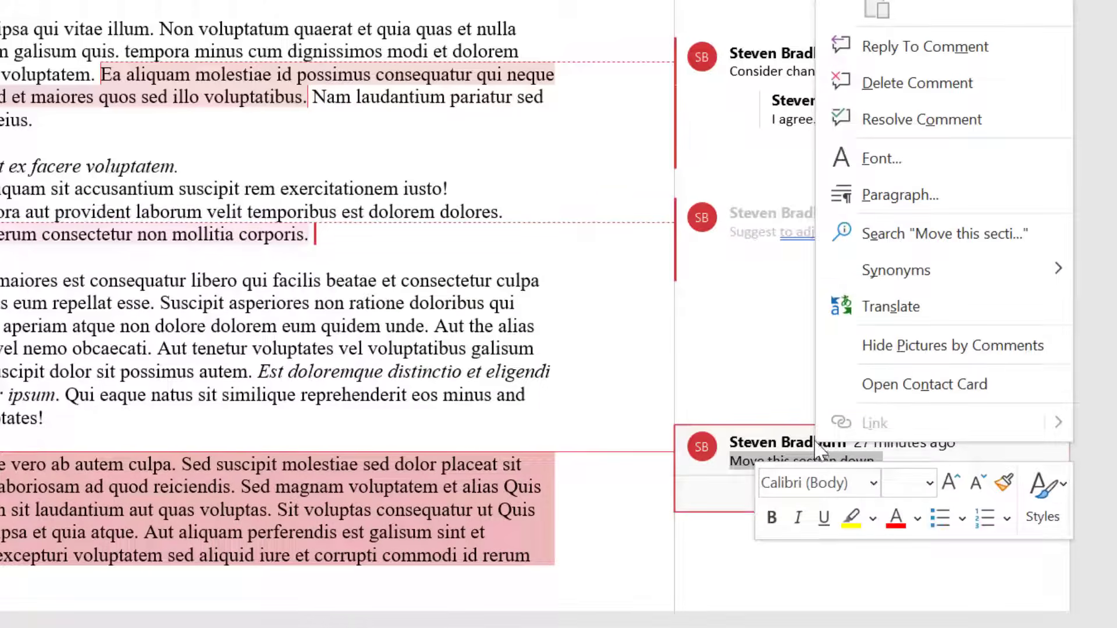